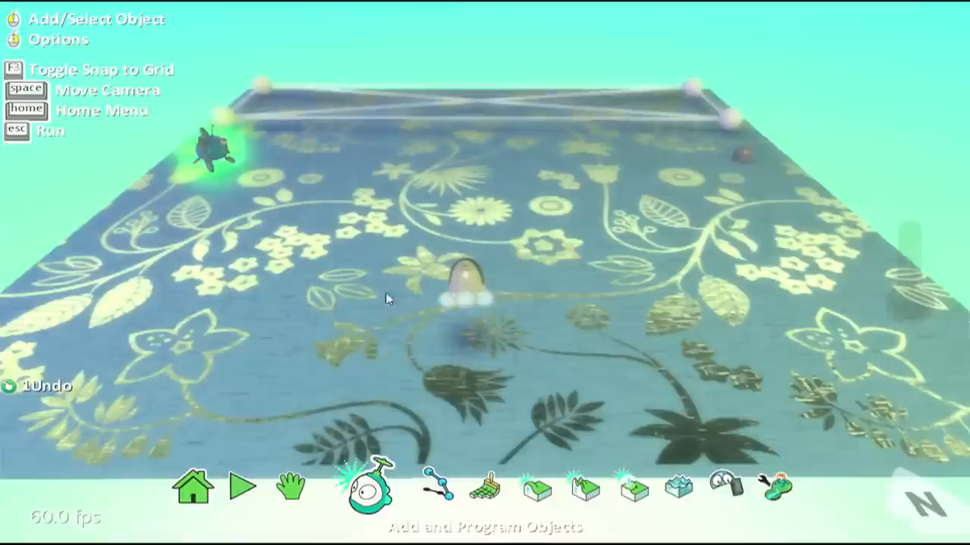
Give the fish's rule 4 a 10-second timer condition and start its action.
left_click(213, 152)
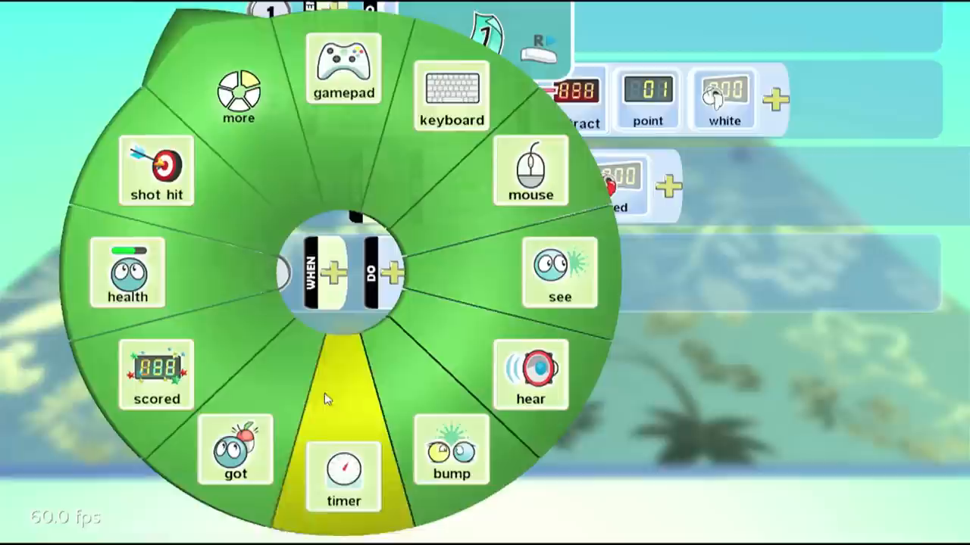
left_click(342, 477)
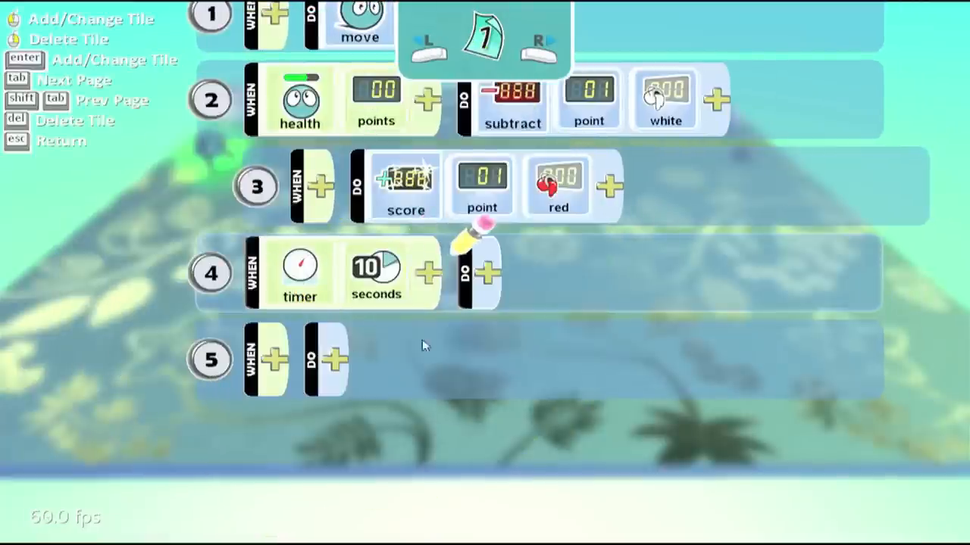
left_click(485, 273)
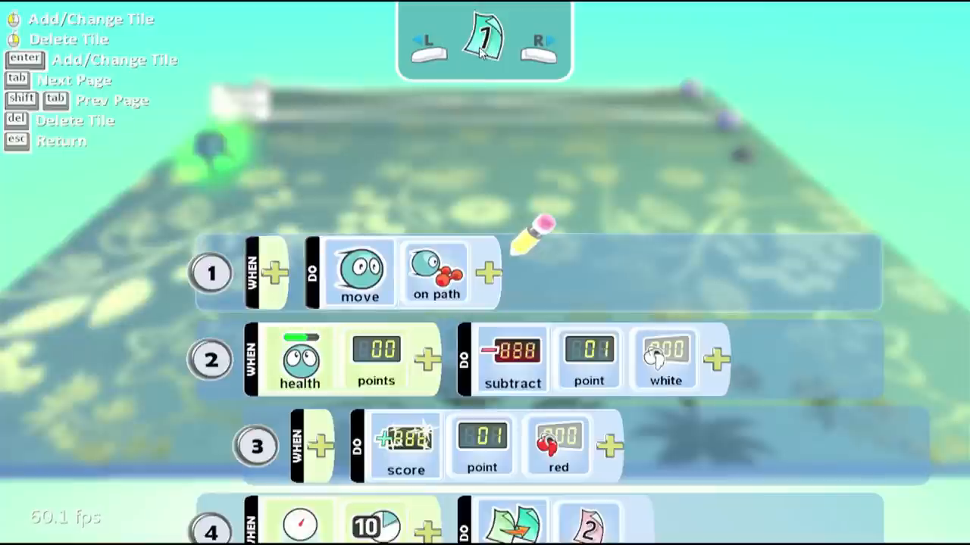
mouse_move(518, 64)
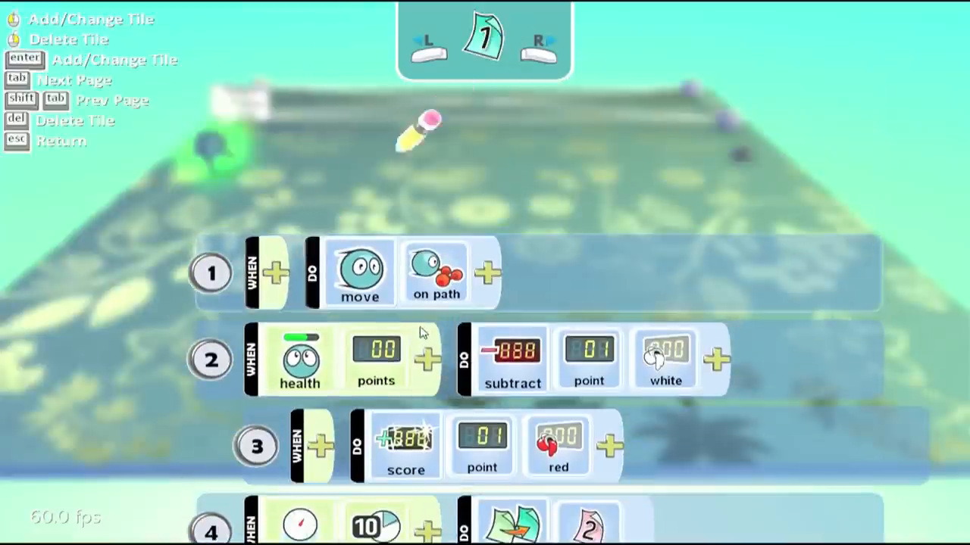
Scroll through the fish's page-1 program to review the timer rule switching to page 2.
scroll("down", 3)
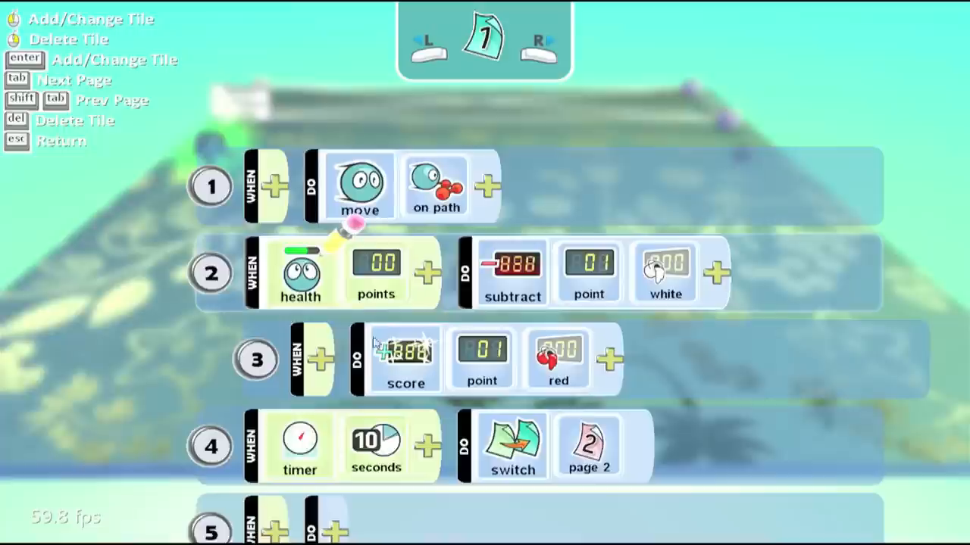
mouse_move(473, 303)
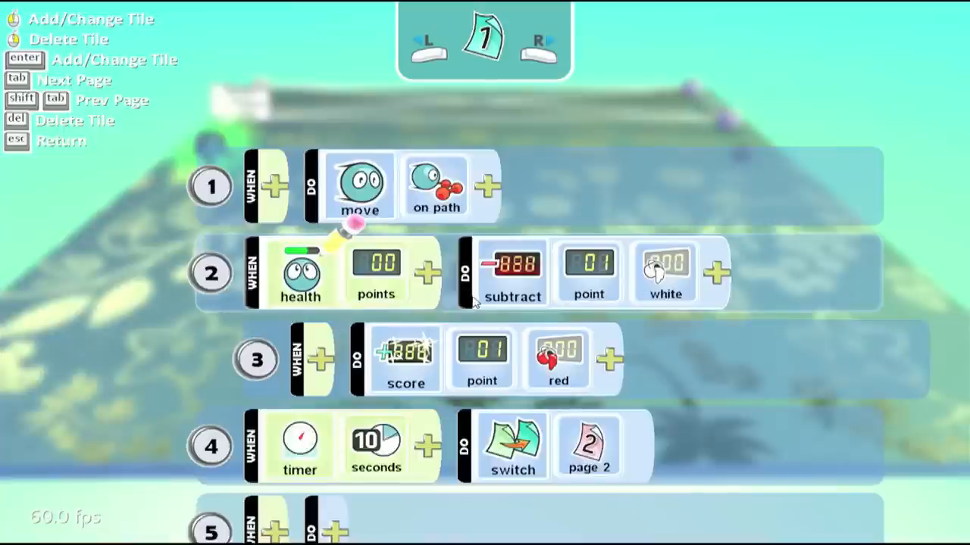
mouse_move(675, 285)
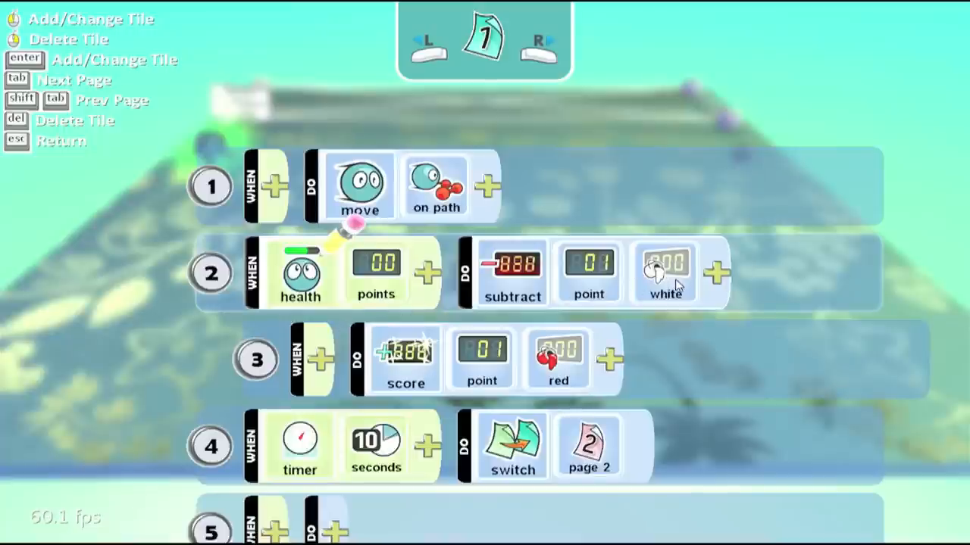
mouse_move(558, 369)
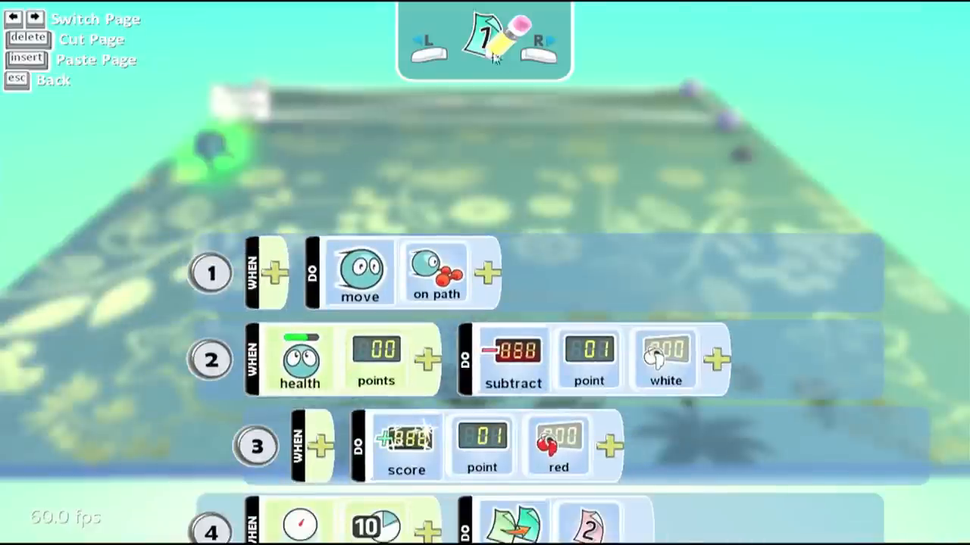
Advance the page selector so the fish's program shows page 2.
left_click(538, 43)
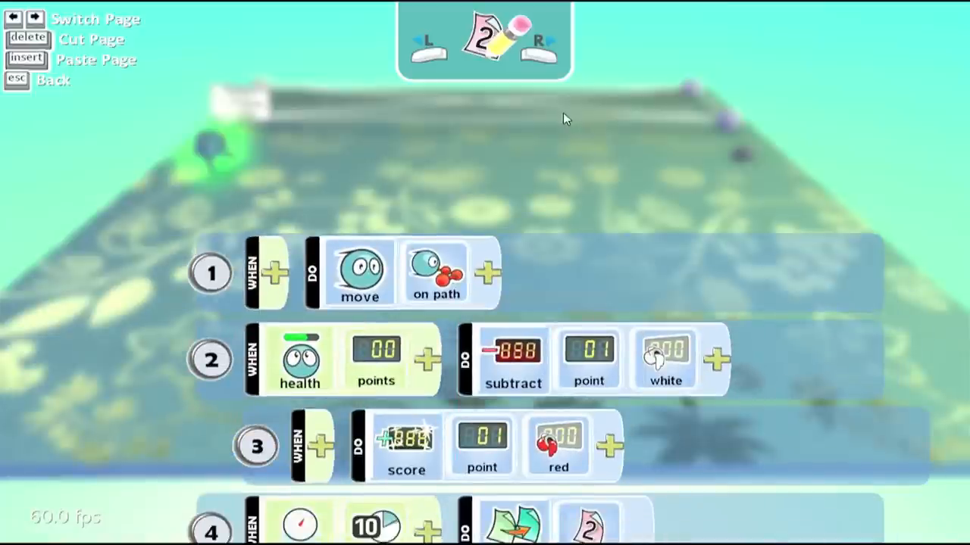
mouse_move(478, 194)
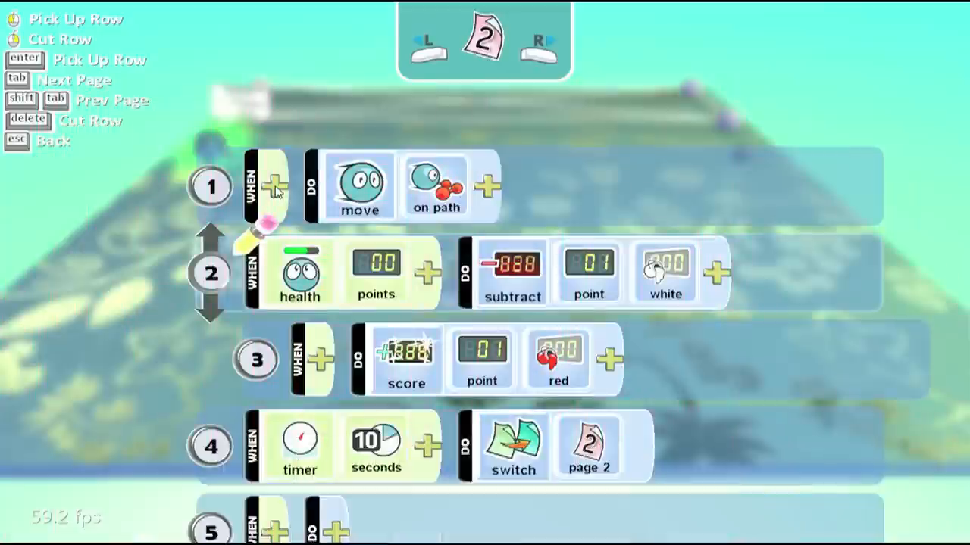
Make rule 1 hear Kodu and move toward it instead of on path.
left_click(273, 188)
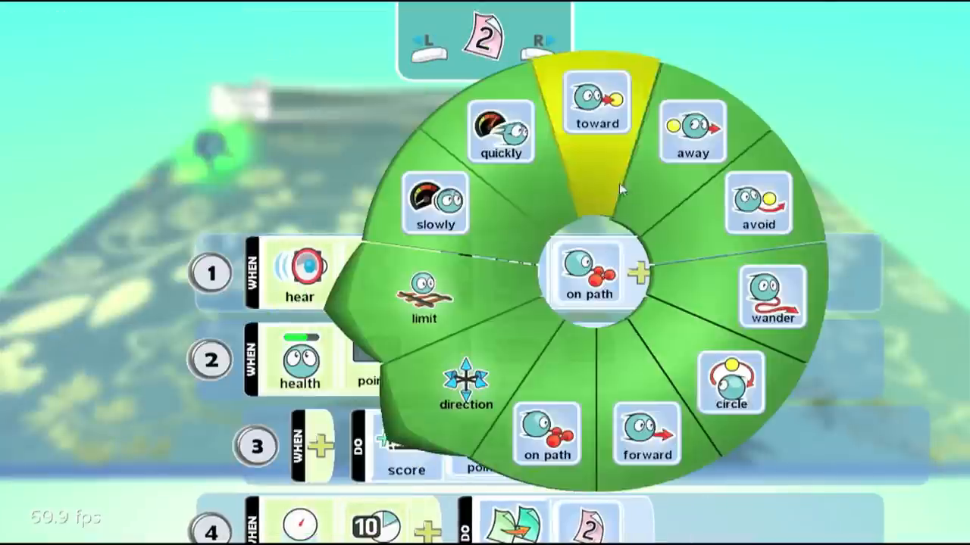
left_click(597, 103)
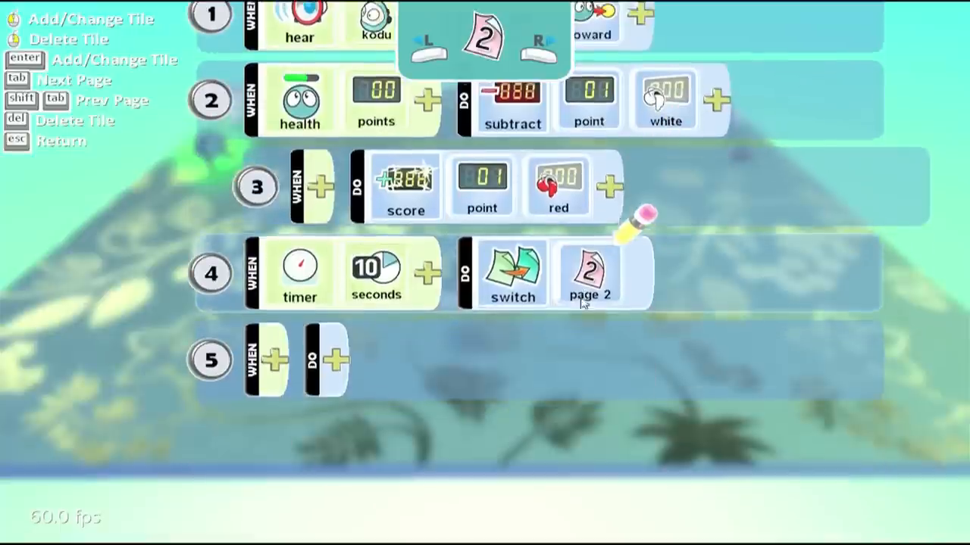
Delete row 4's timer rule and replace it with bump Kodu ends the game.
left_click(211, 273)
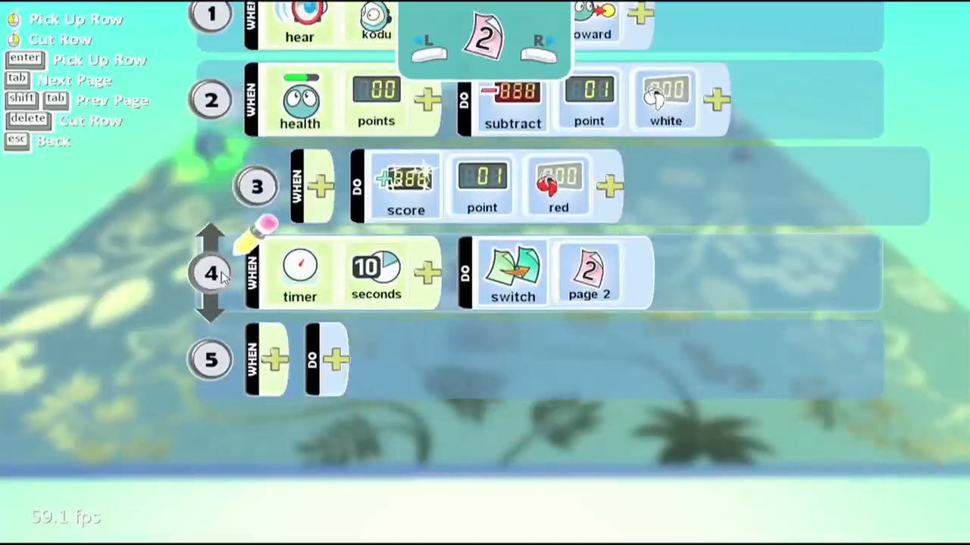
key("delete")
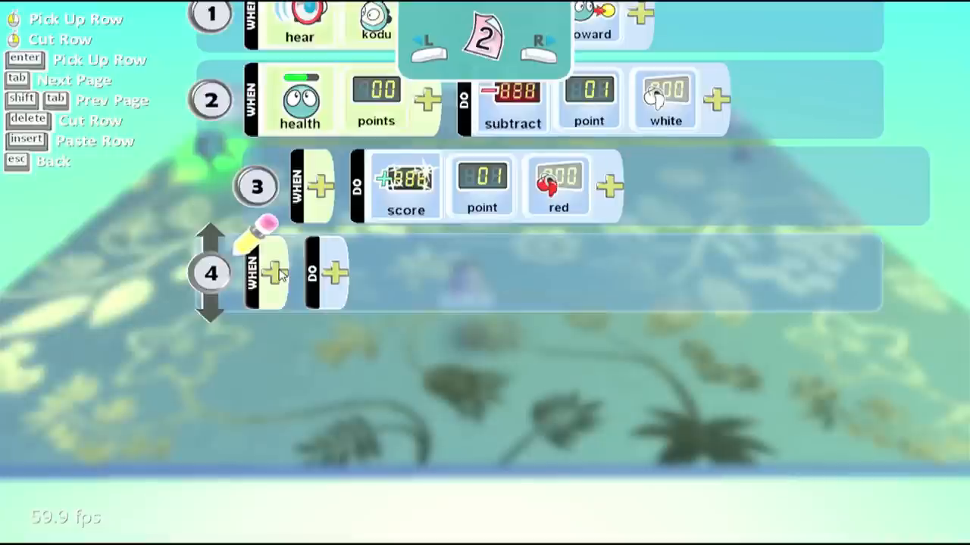
left_click(271, 273)
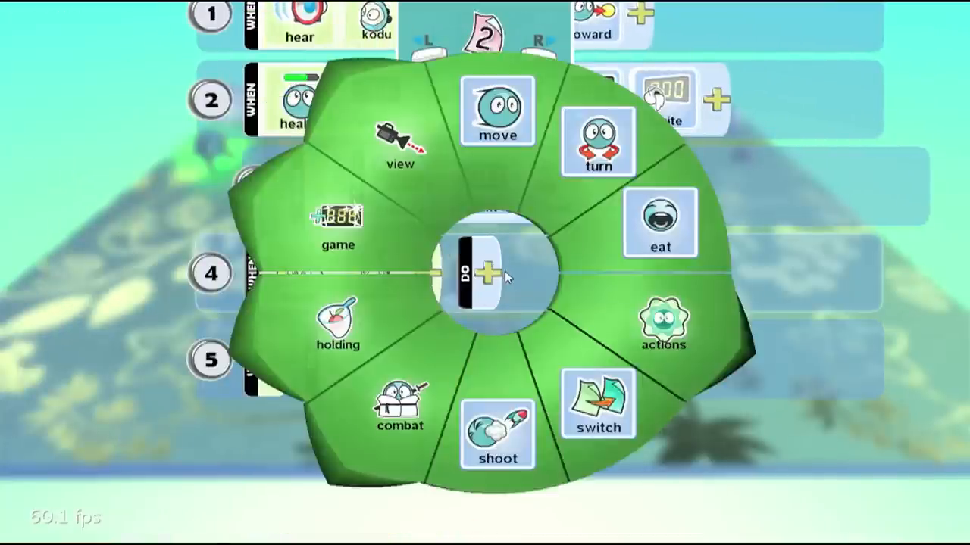
left_click(336, 227)
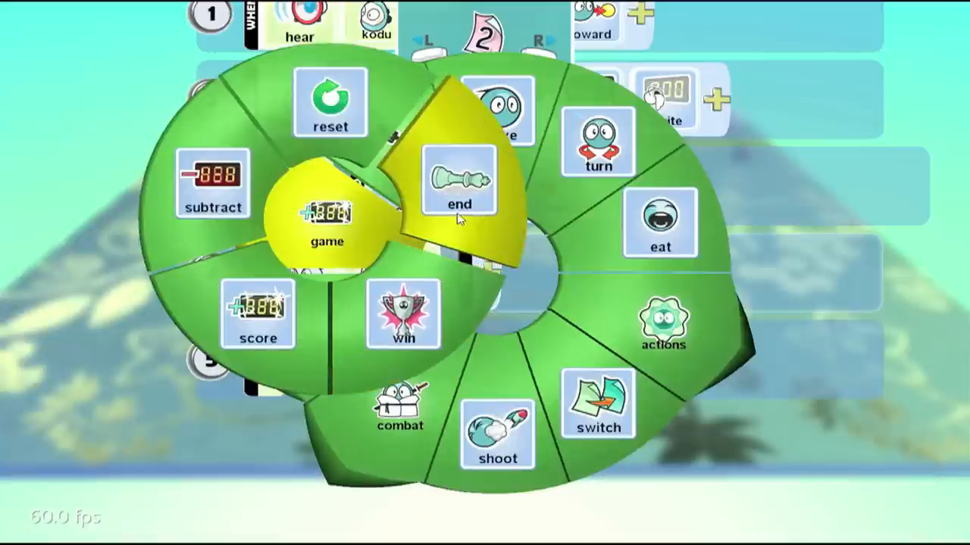
left_click(458, 182)
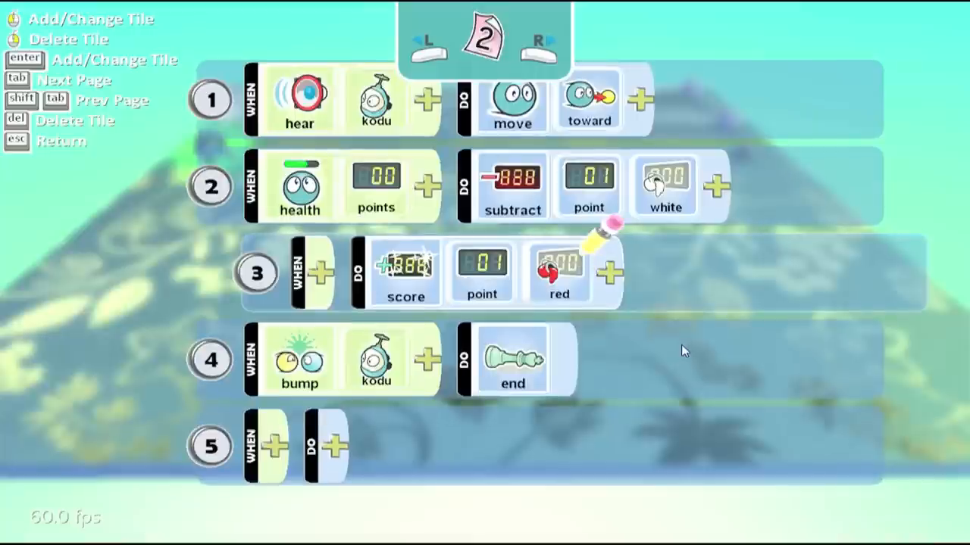